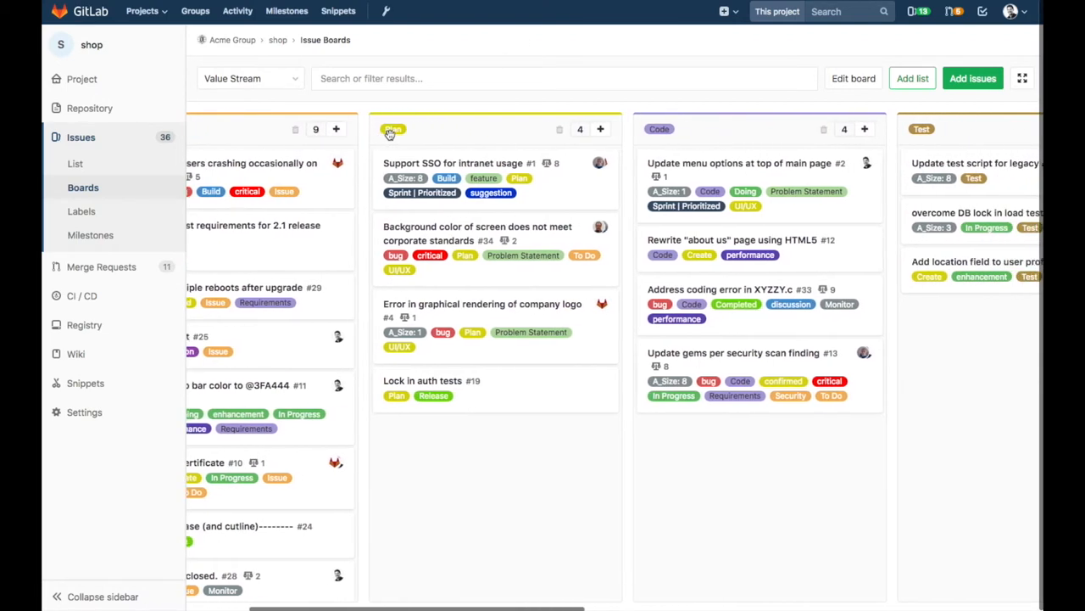
# Scroll the board to the Test, Review and Staging lists and open issue #27 "get Monolith resiliency to 3 9's"
pyautogui.hscroll(3)
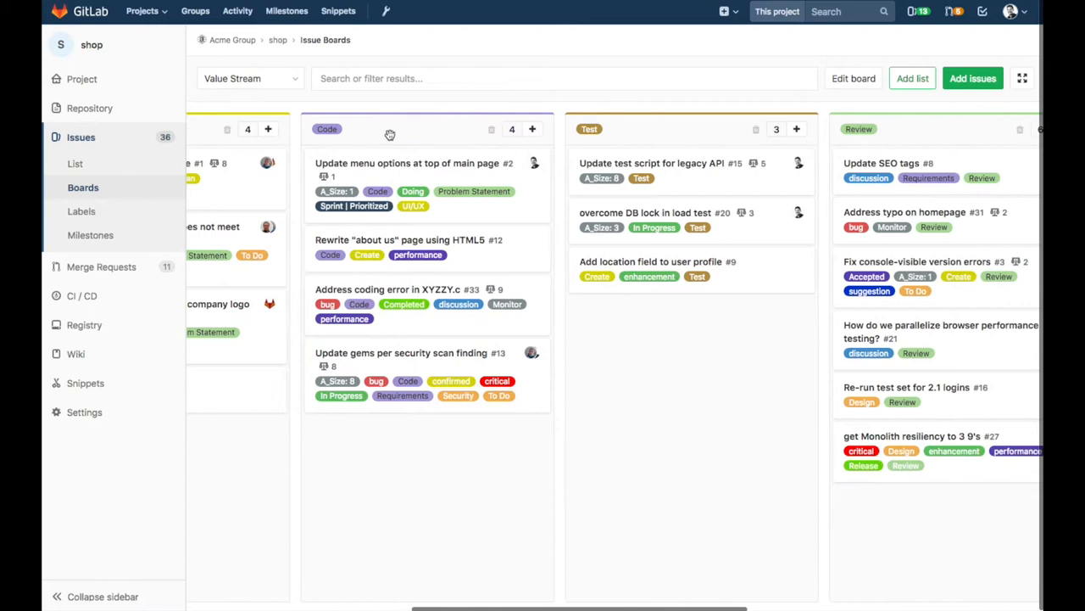
pyautogui.hscroll(3)
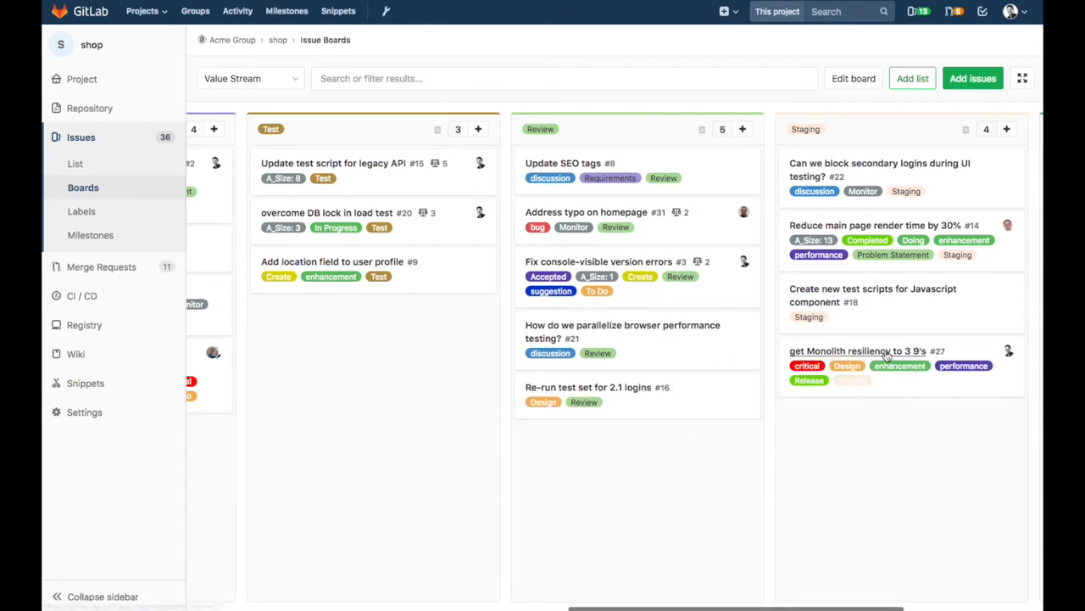
pyautogui.moveTo(857, 350)
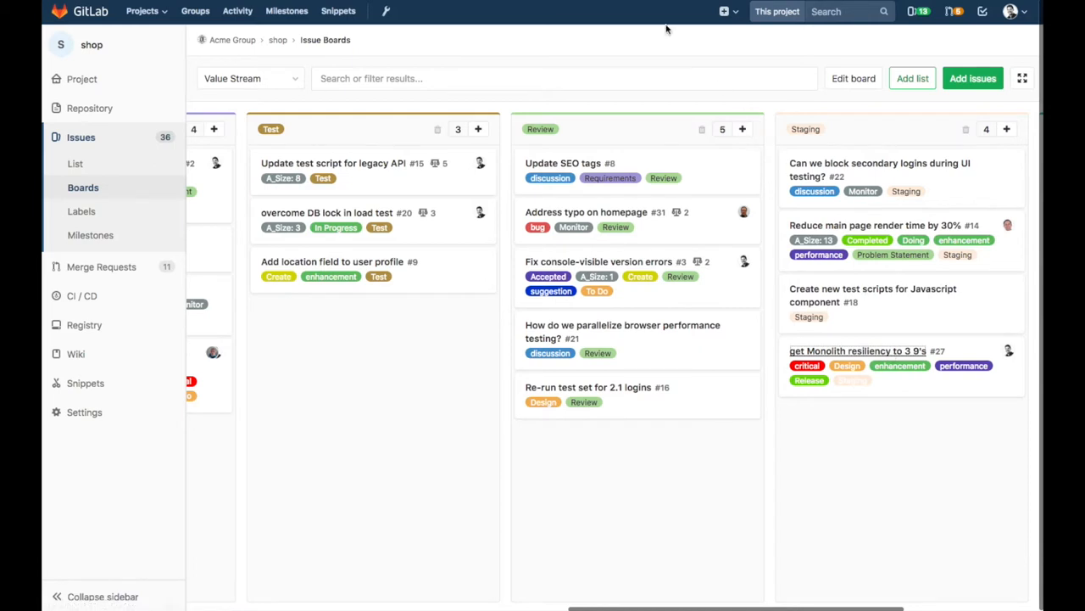
pyautogui.click(857, 350)
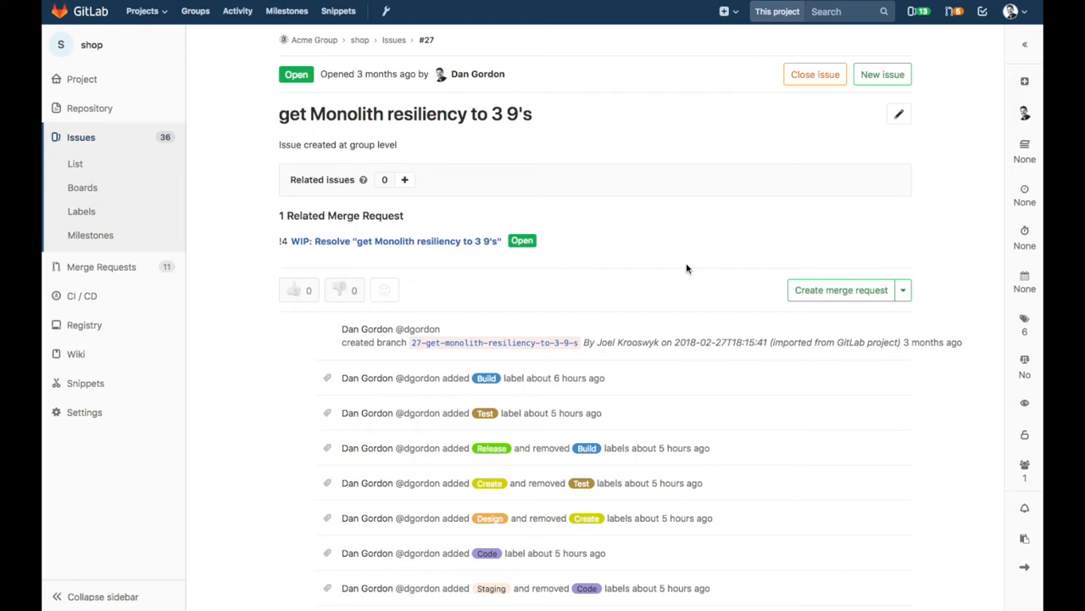
# Scroll down issue #27 to read its label changes, ending with Staging replaced by Review
pyautogui.scroll(-3)
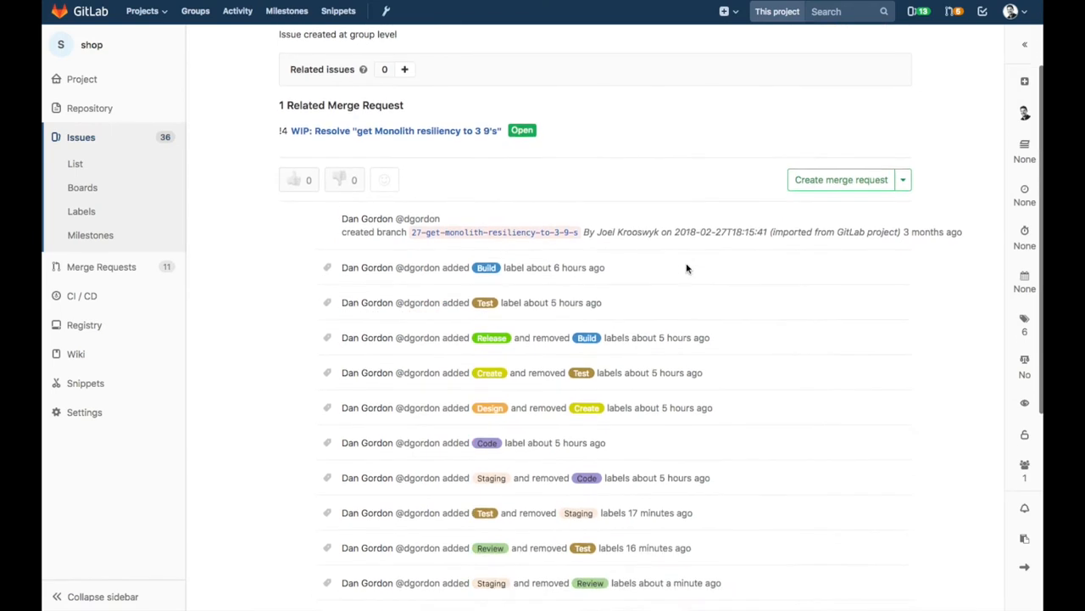
pyautogui.scroll(-3)
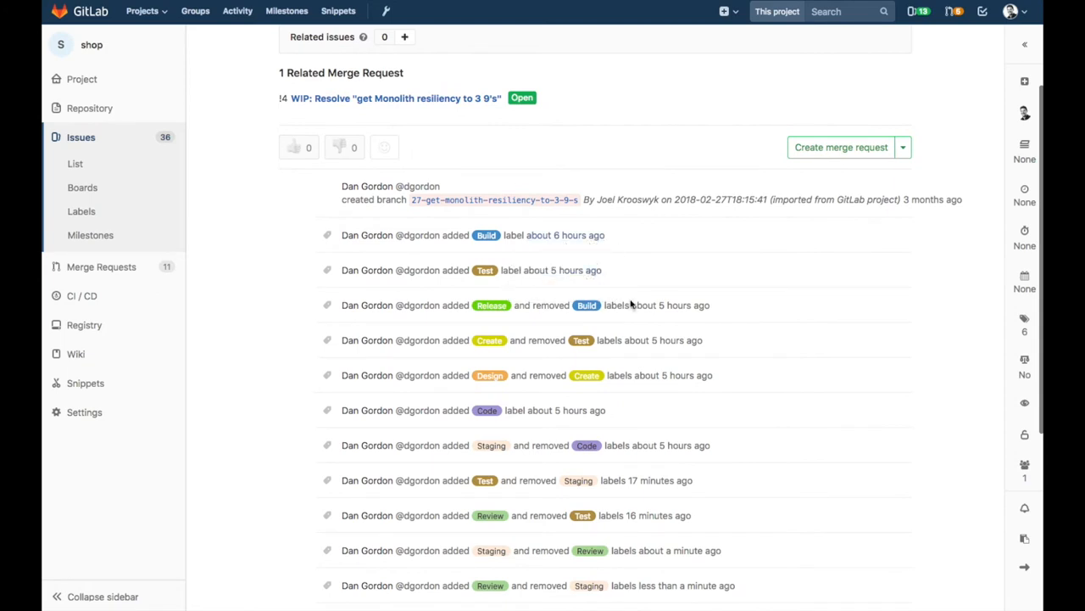
pyautogui.moveTo(748, 387)
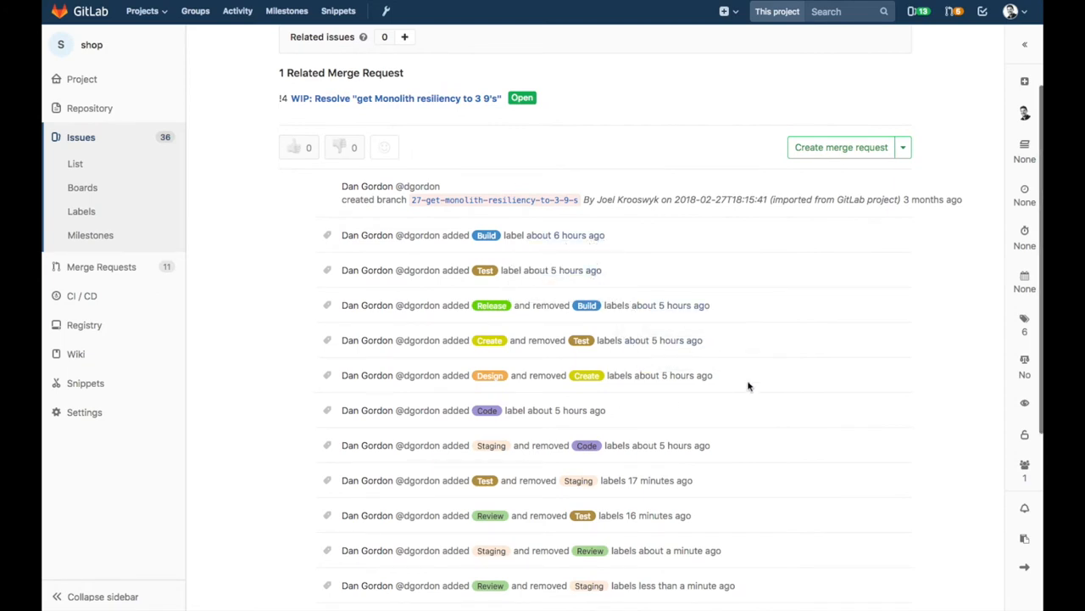
pyautogui.moveTo(752, 385)
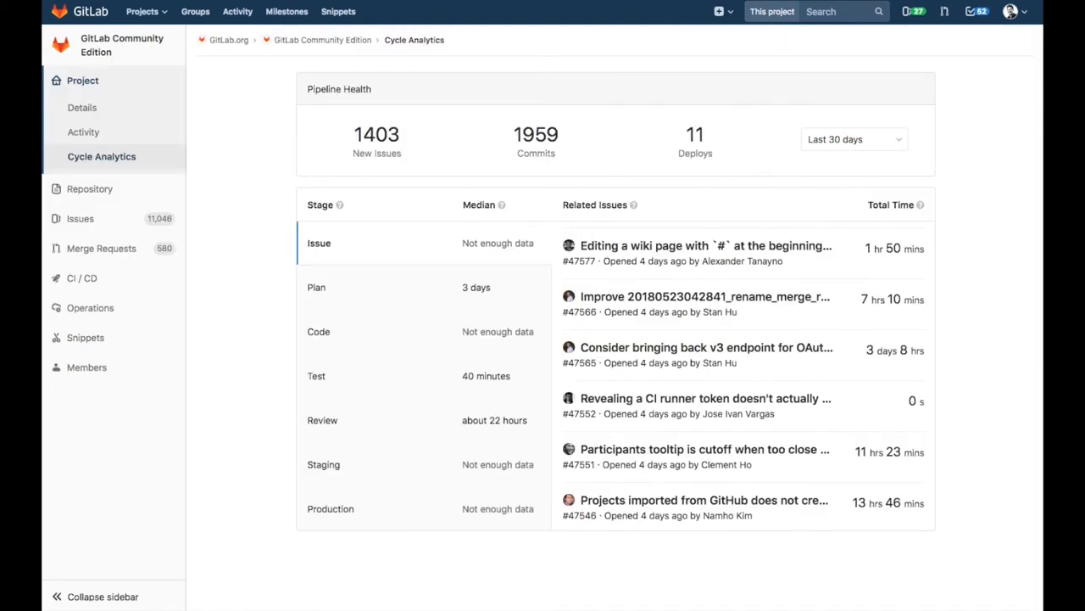
pyautogui.moveTo(473, 190)
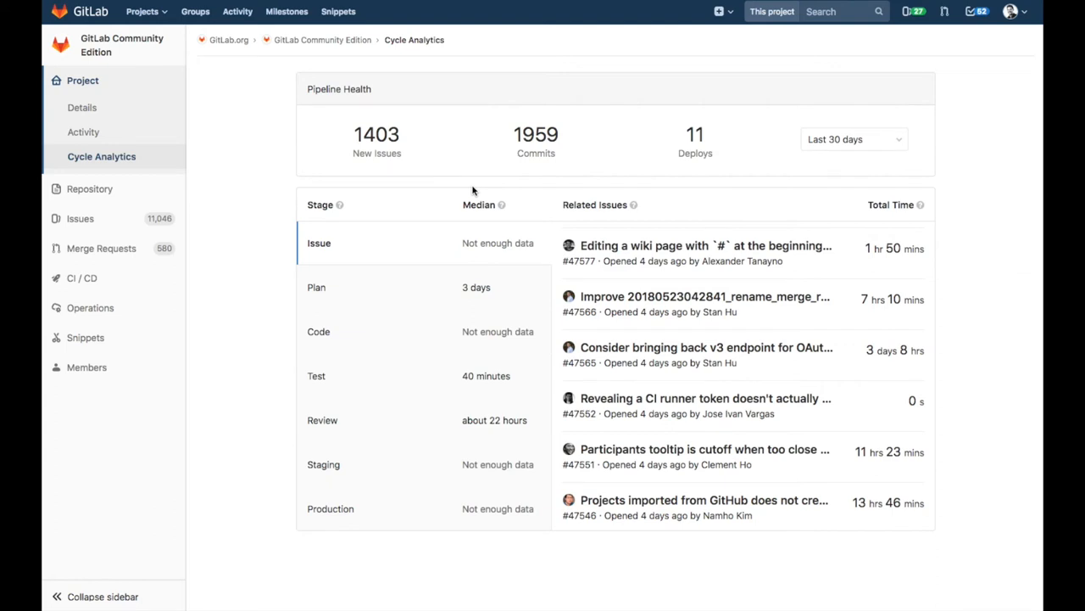
pyautogui.moveTo(516, 277)
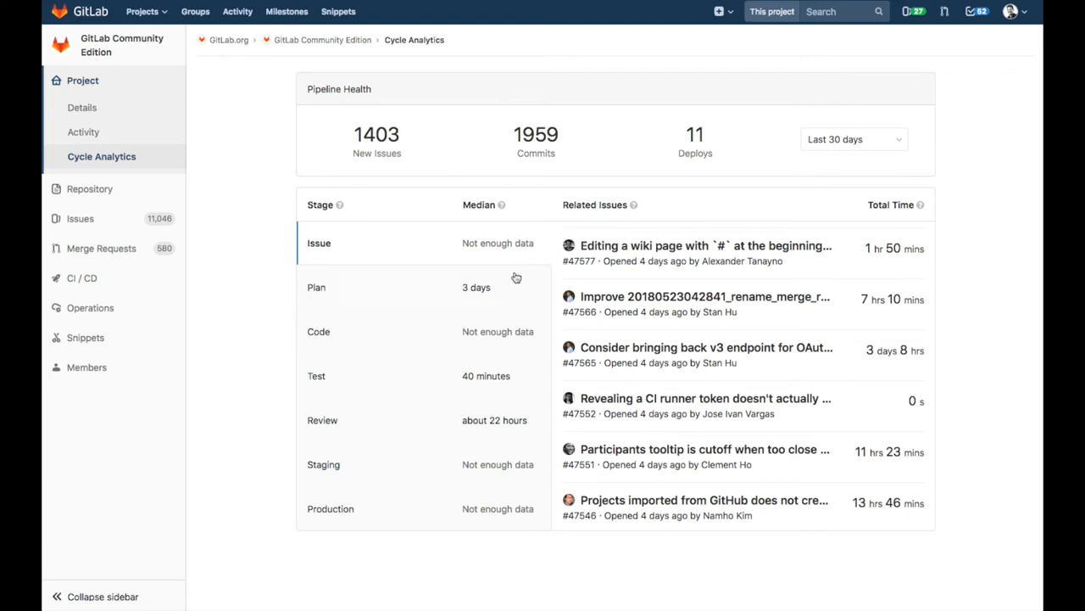
pyautogui.moveTo(511, 296)
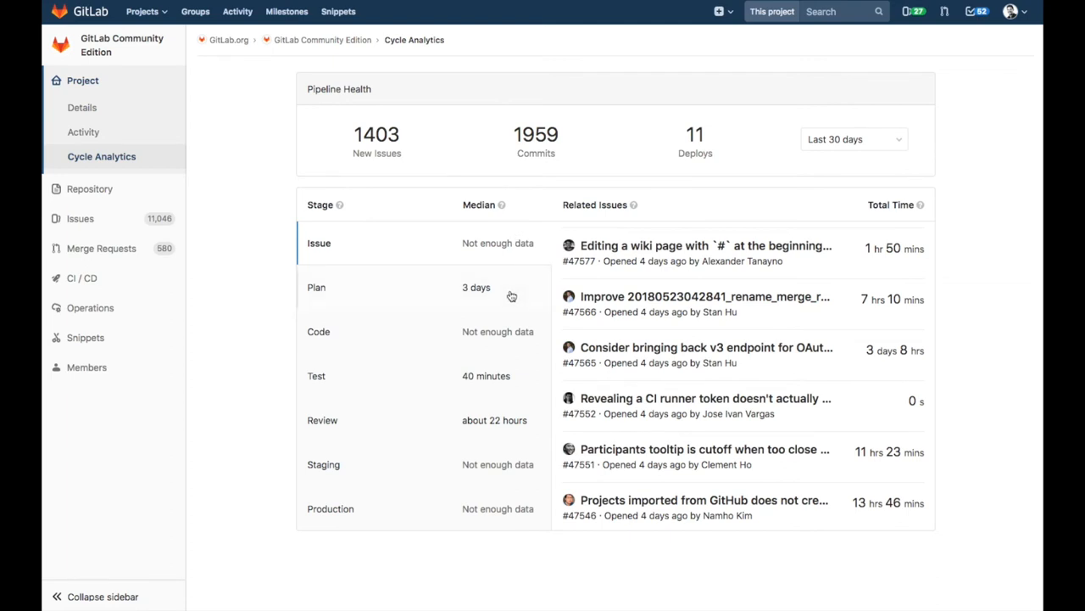
pyautogui.moveTo(484, 304)
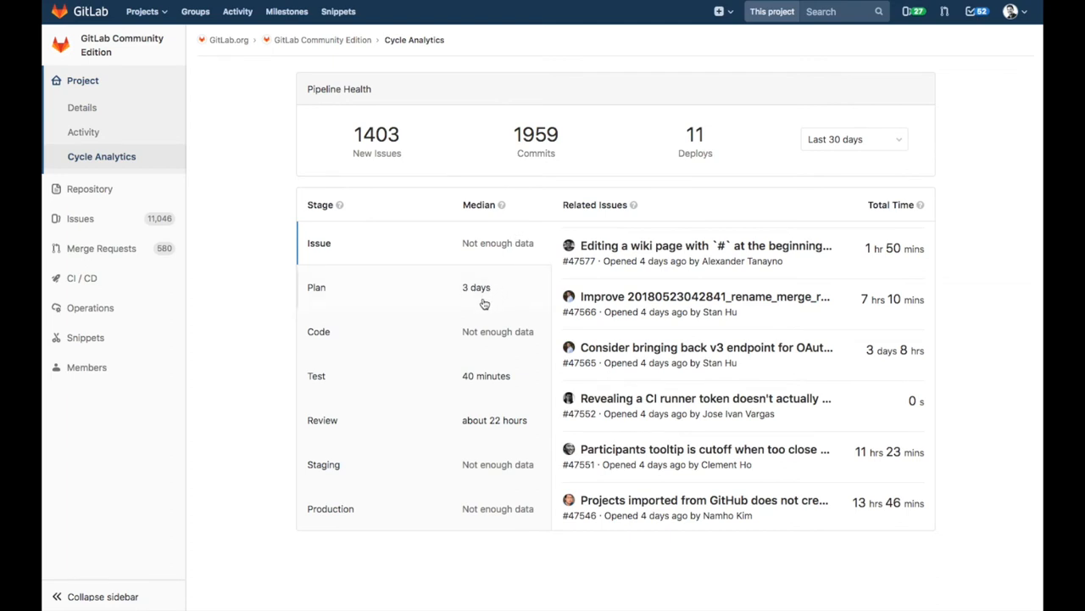
pyautogui.moveTo(503, 419)
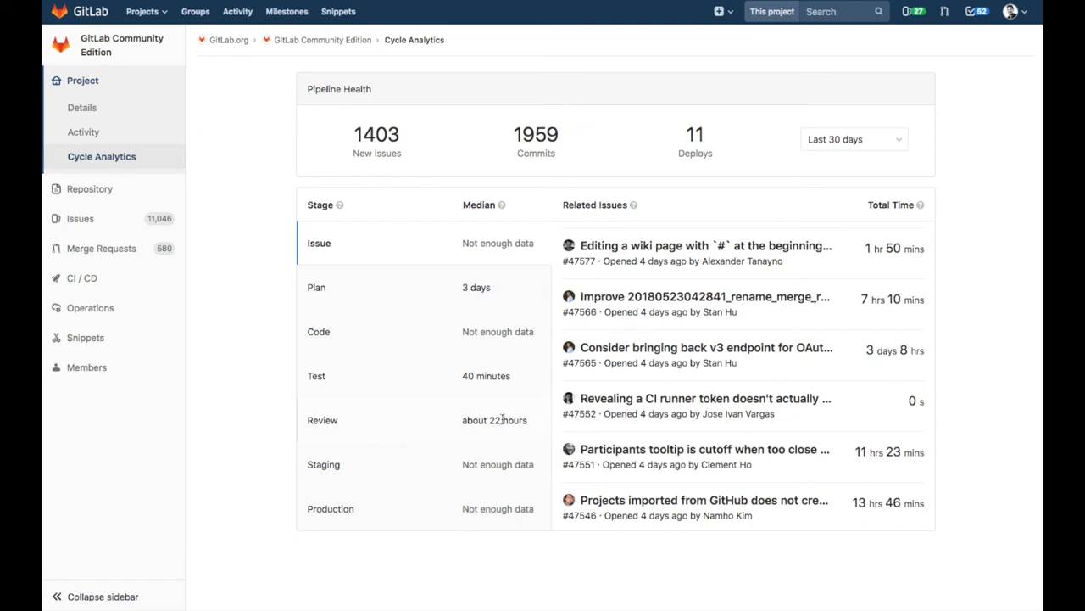
# Select the Review stage to list merged requests like "Fix collapse sidebar button color"
pyautogui.click(323, 420)
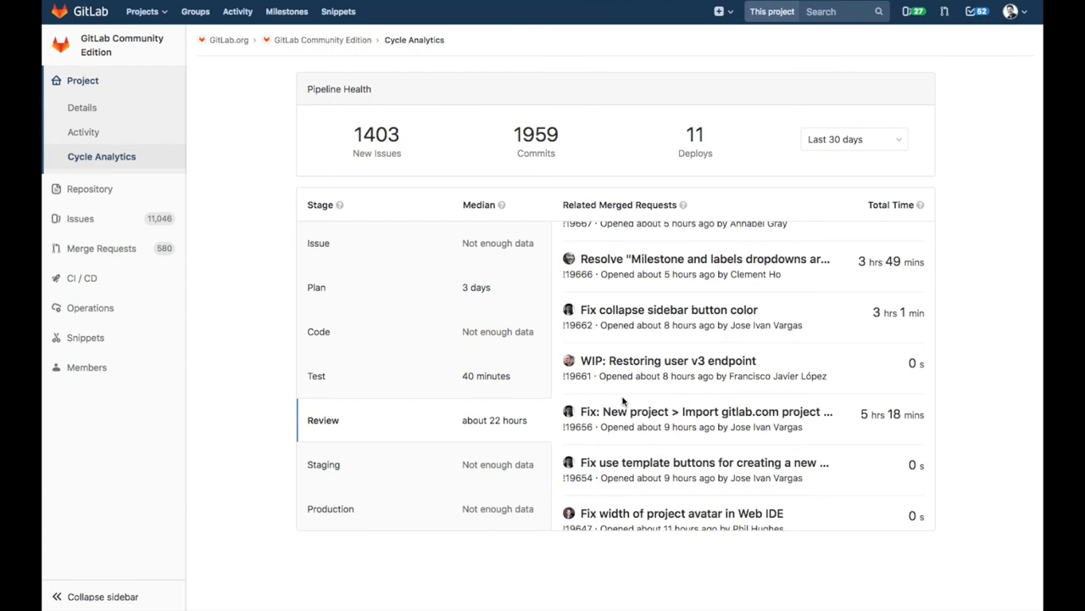
pyautogui.moveTo(820, 173)
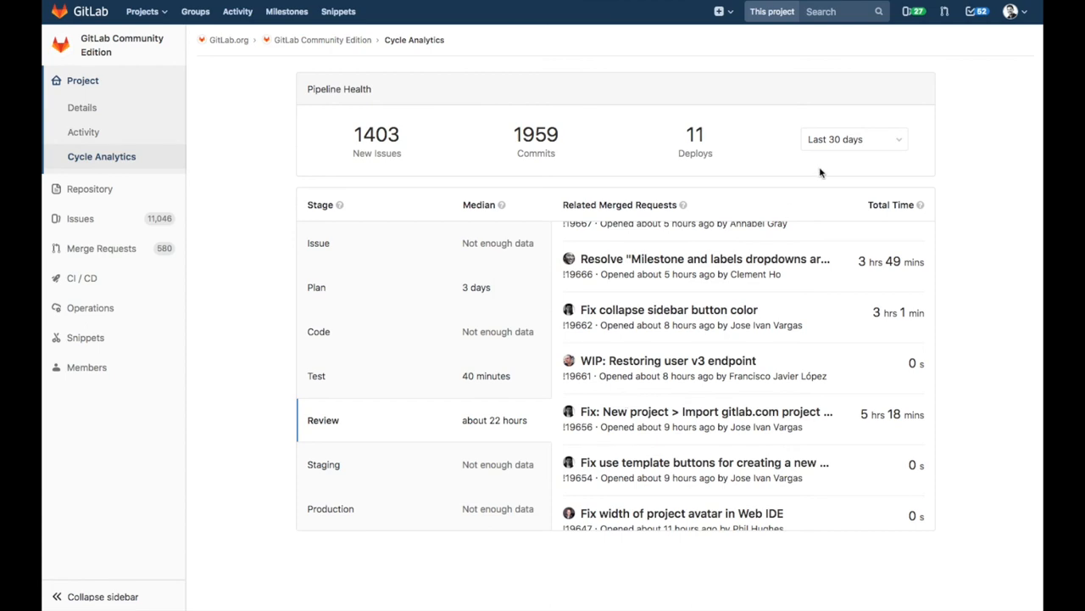